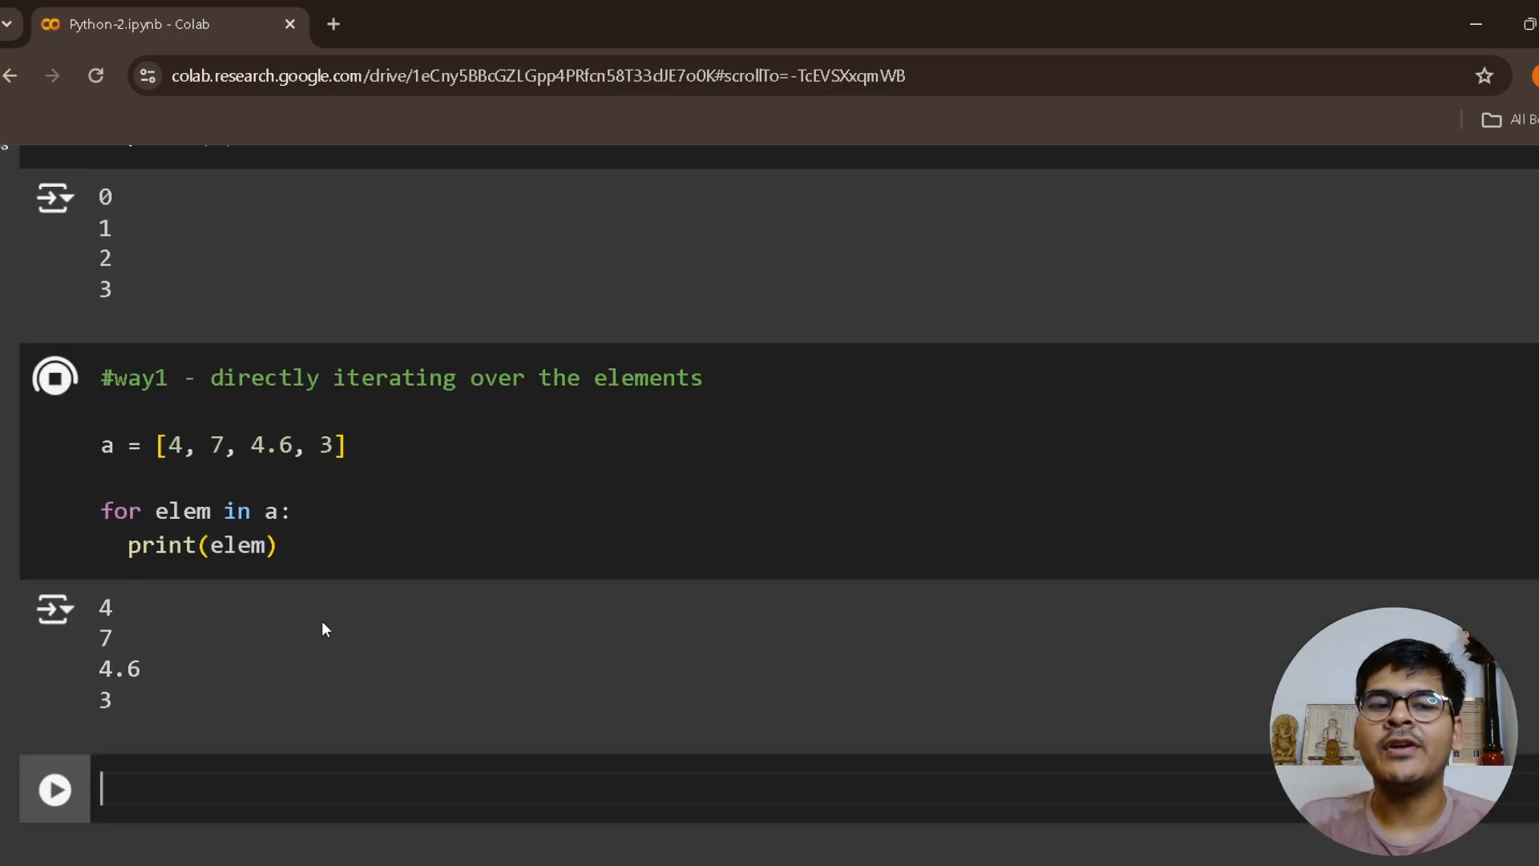
pyautogui.scroll(-3)
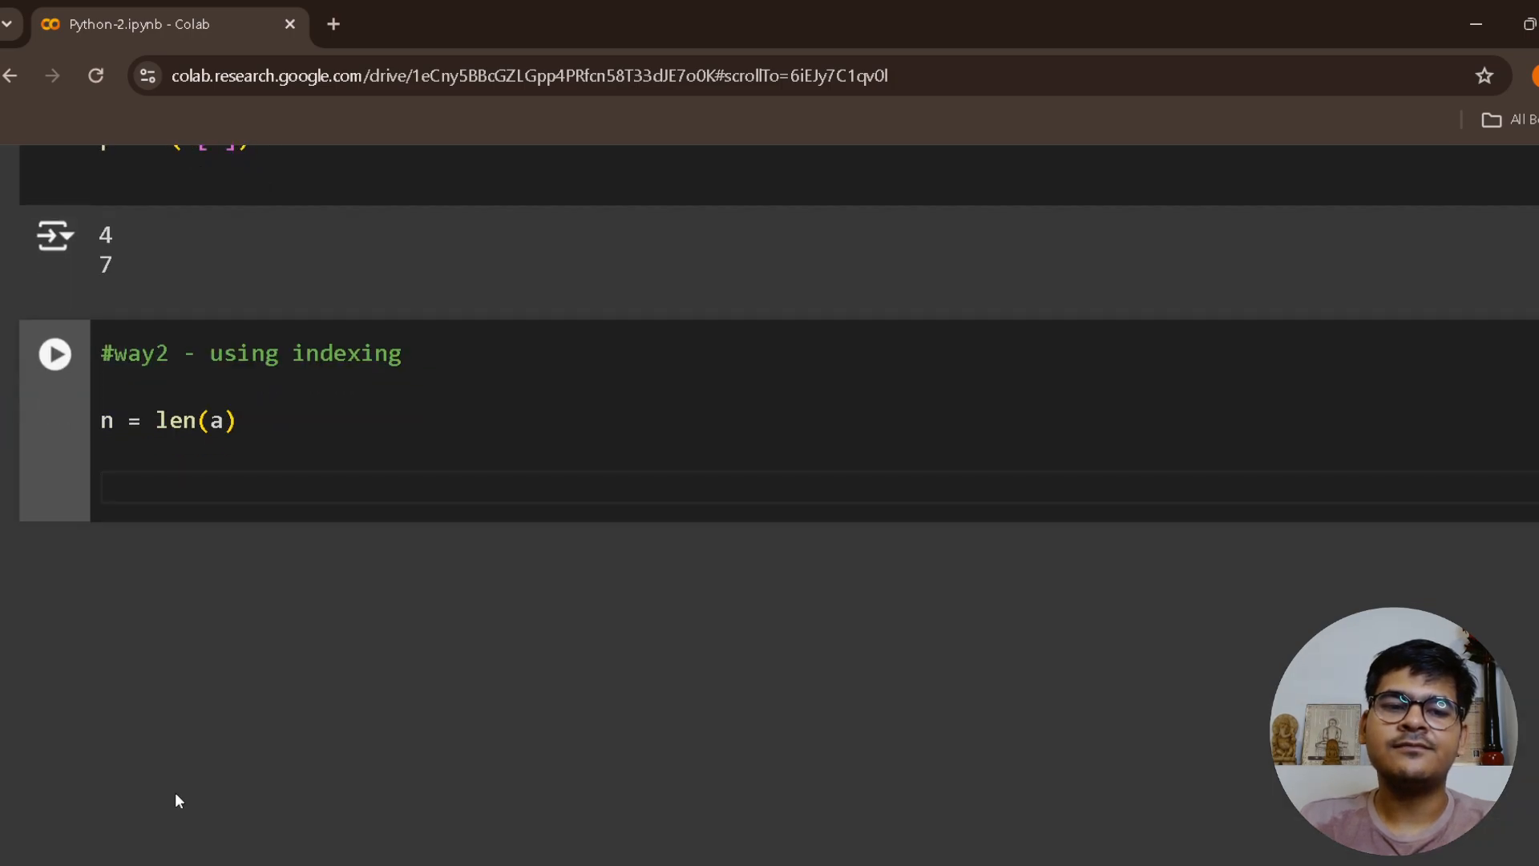